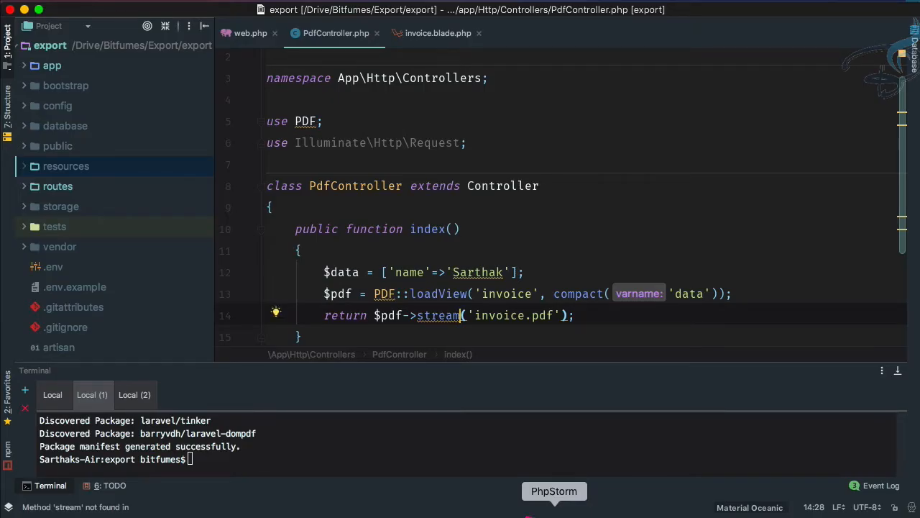
Step: In web.php, add Route::get('/export', 'PdfController@export') on line 19
scroll(up, 3)
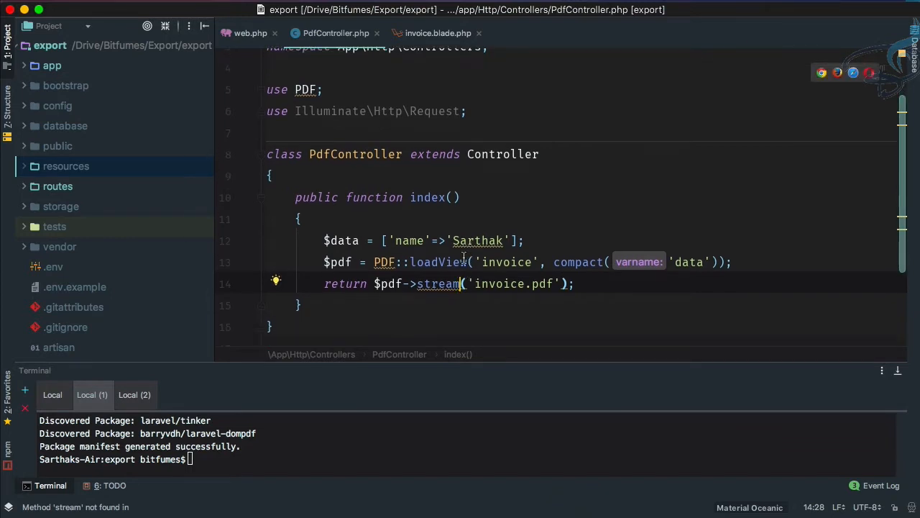
click(251, 33)
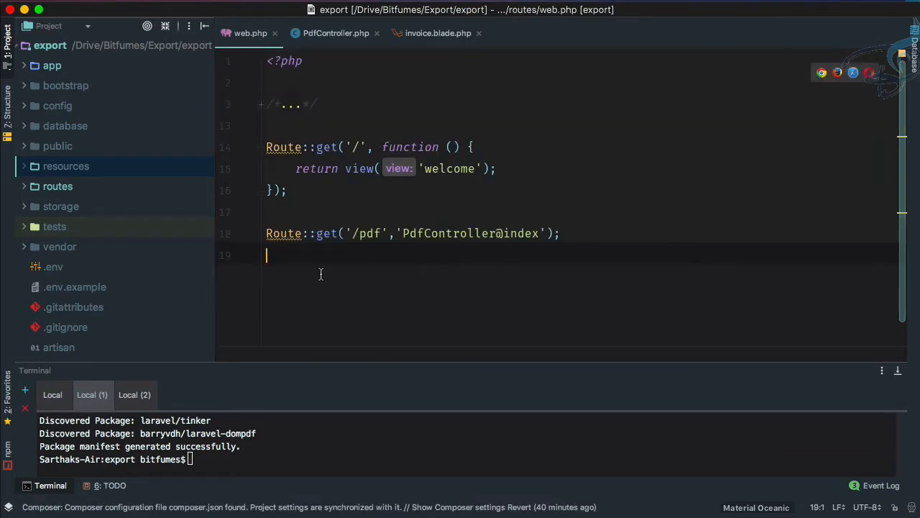
text(Route::)
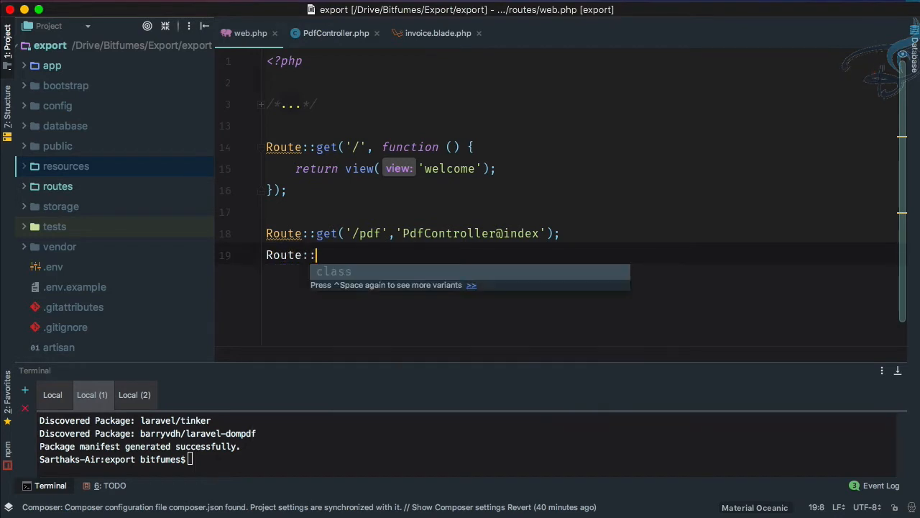
text(get(''))
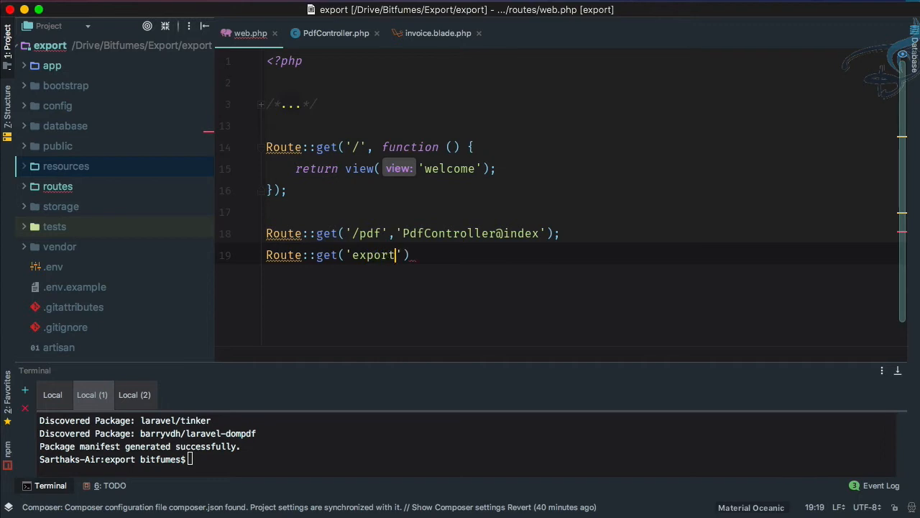
text(,)
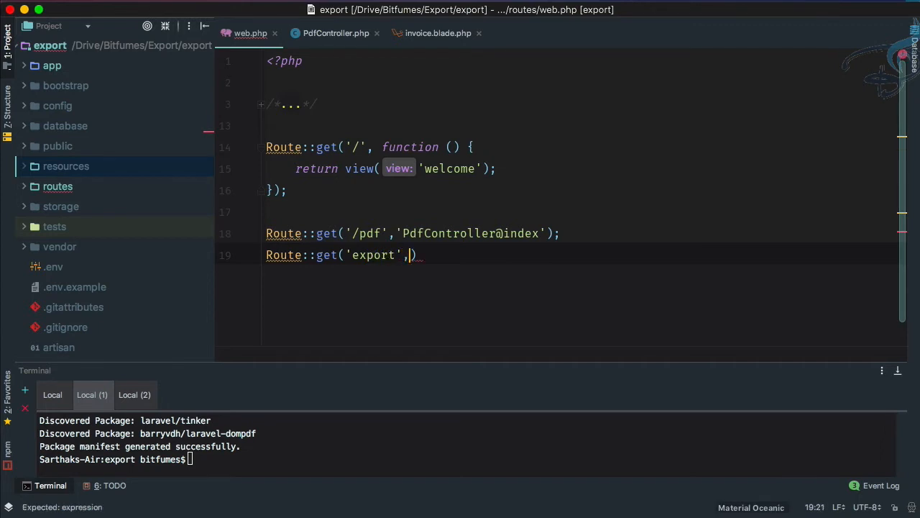
text(PdfContr')
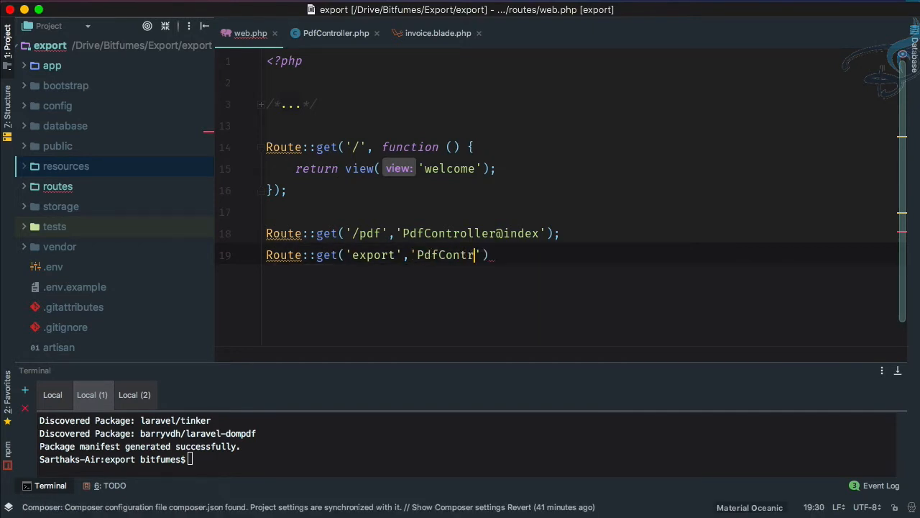
text(ollera)
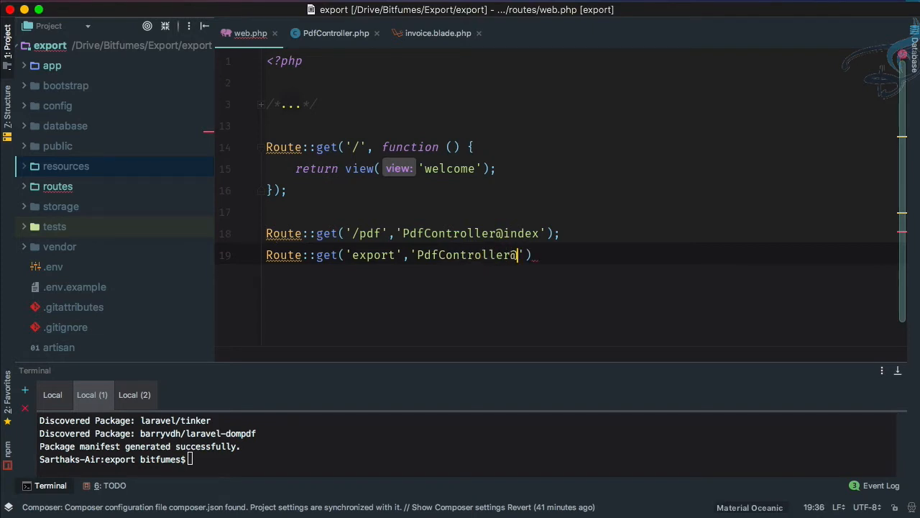
text(export'))
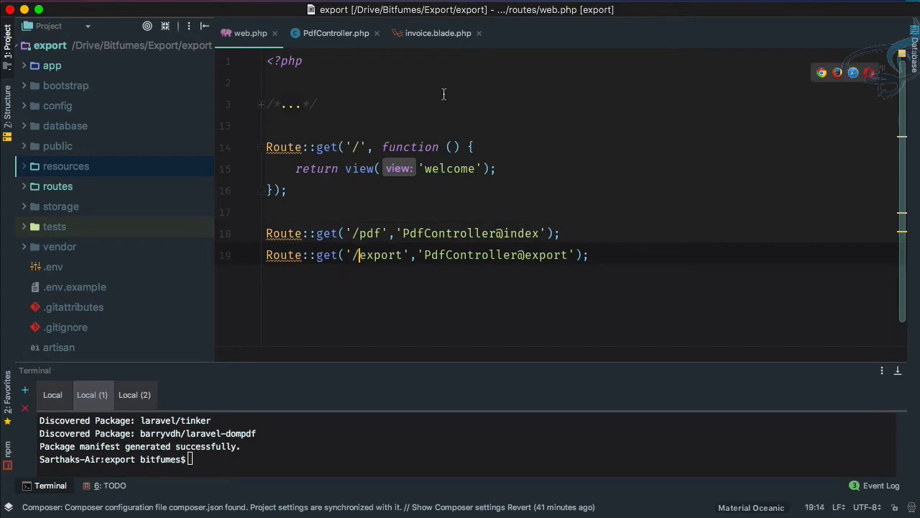
Step: Create export() in PdfController holding $data = ['name'=>'Sarthak'] and the PDF stream code
click(335, 33)
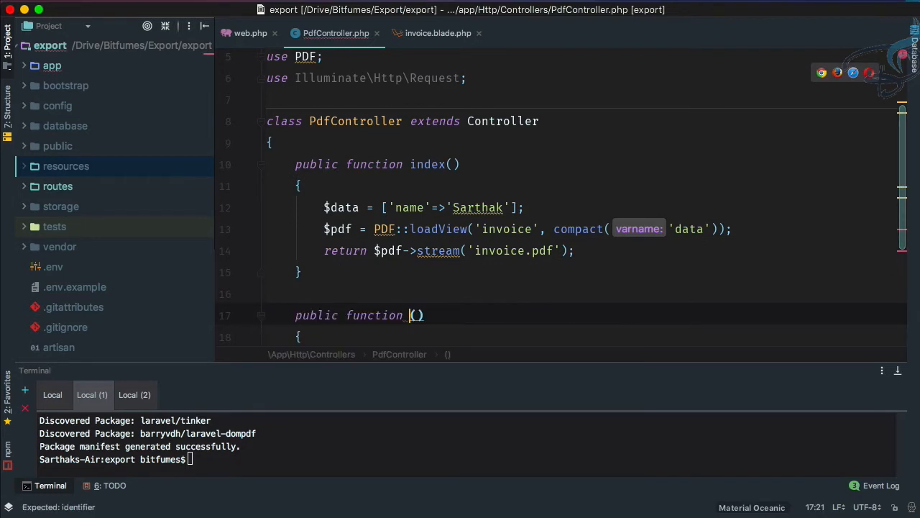
text(export)
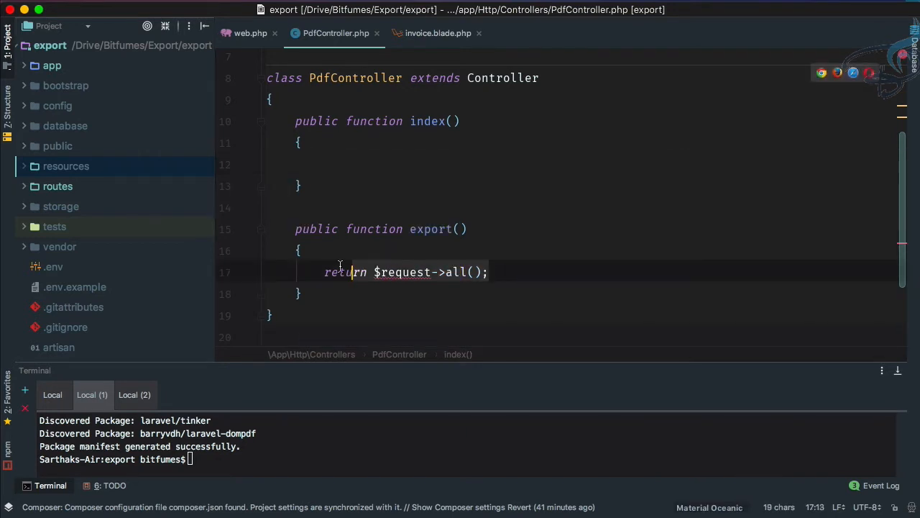
text($data = ['name'=>'Sarthak'];)
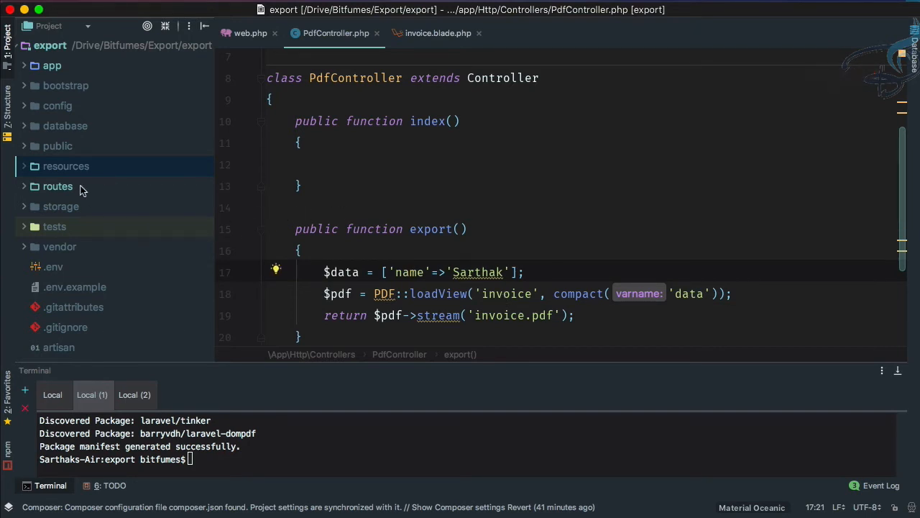
Step: Add an <h1>This is Jarvis</h1> heading to the top of invoice.blade.php
click(438, 33)
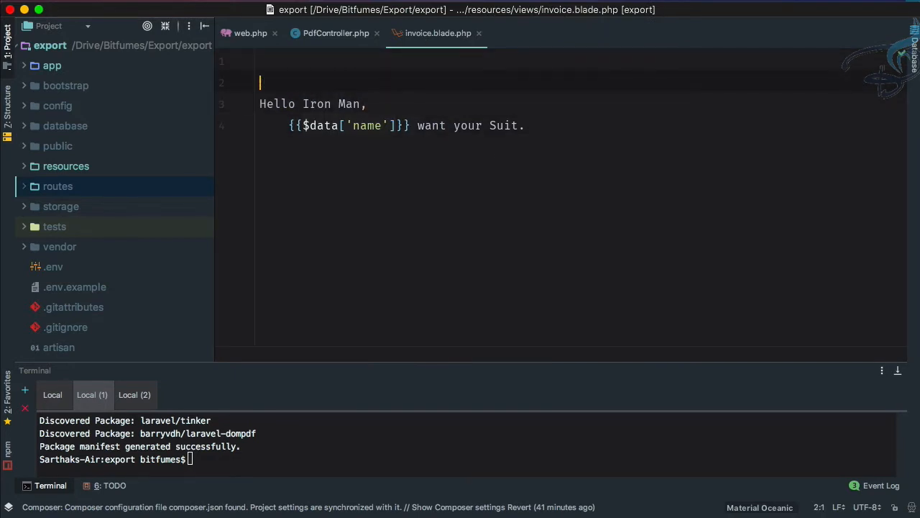
text(h)
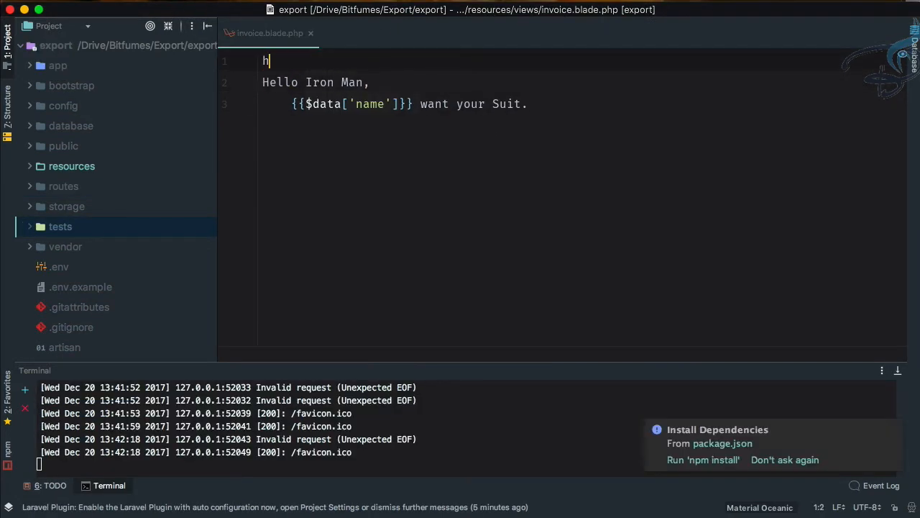
text(<h1>This</h1>)
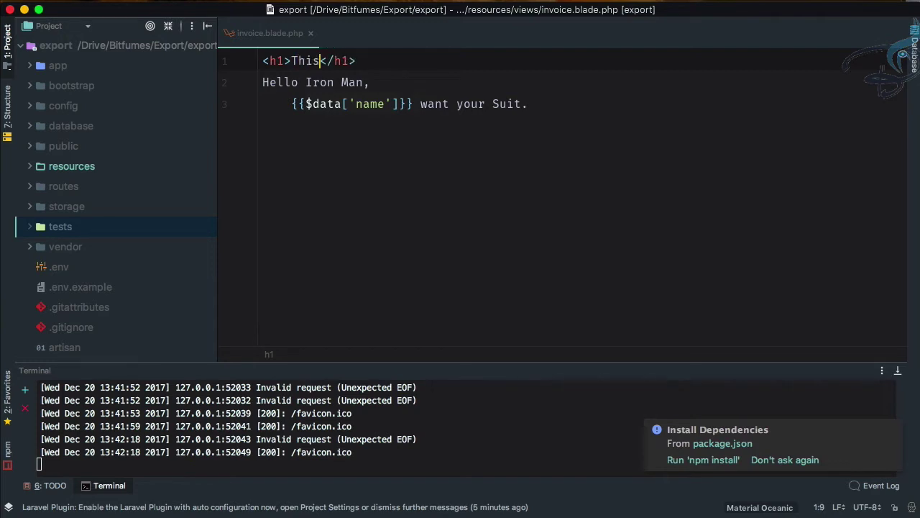
text(is Jarvi)
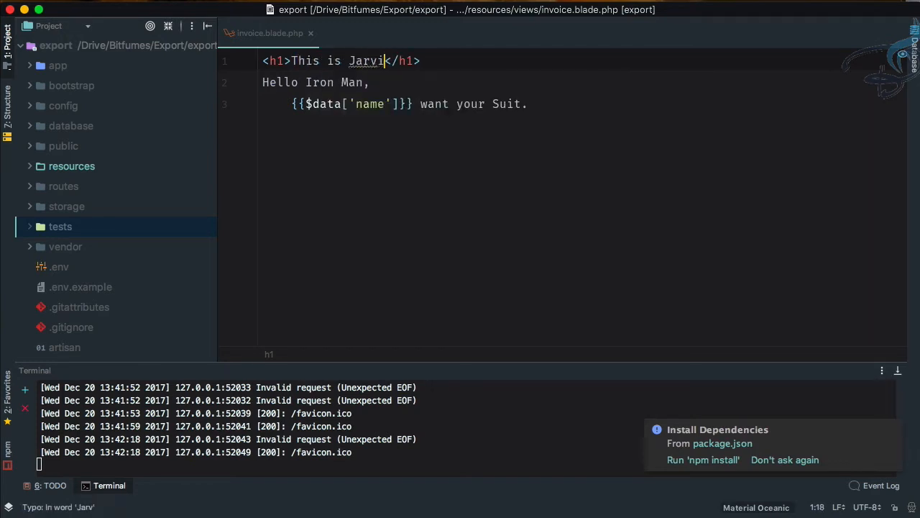
text(s)
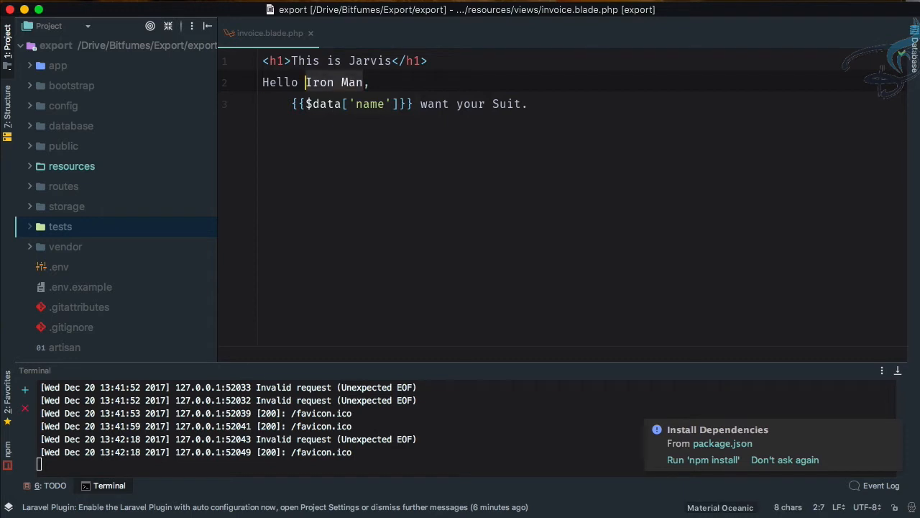
Step: Change the greeting to address Sir and insert IronMan before Suit
text(Si)
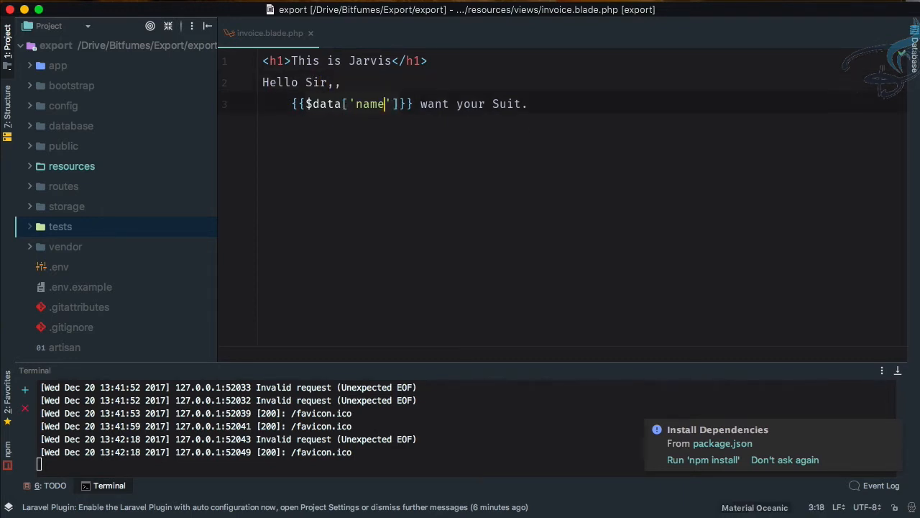
click(495, 104)
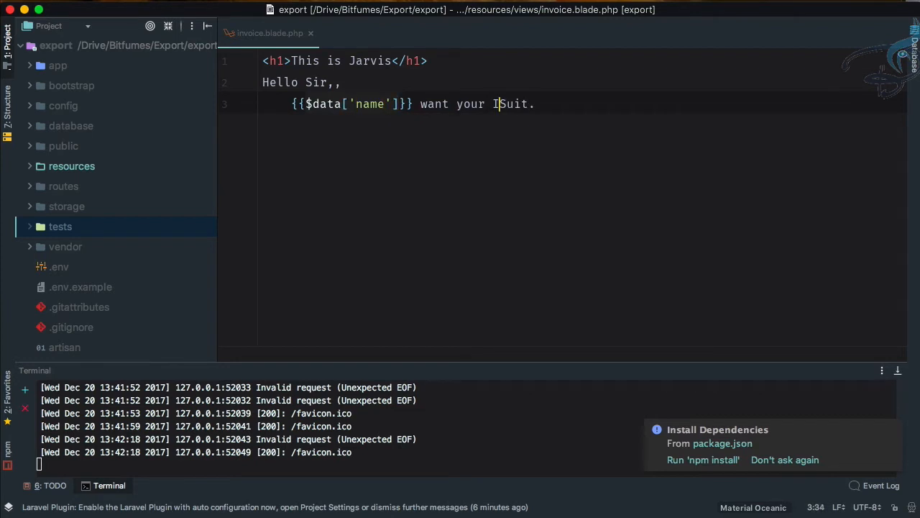
text(IronMan)
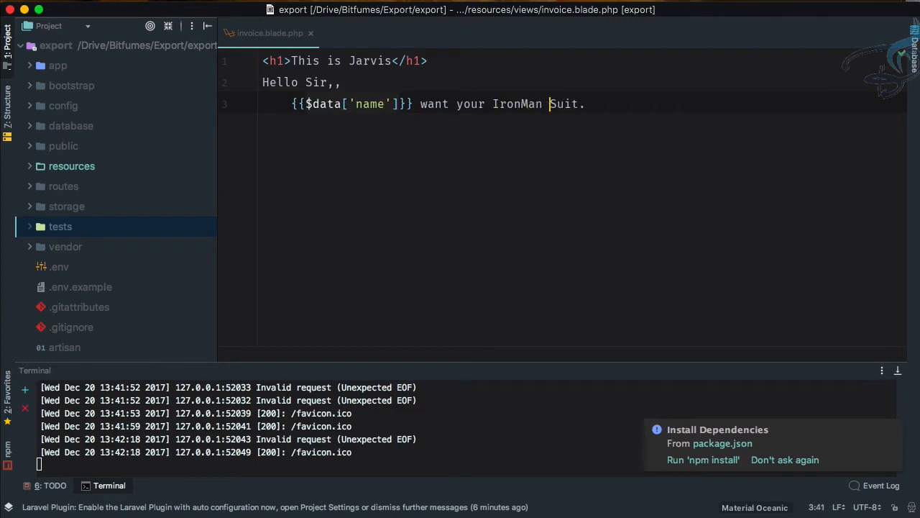
click(342, 82)
text(.)
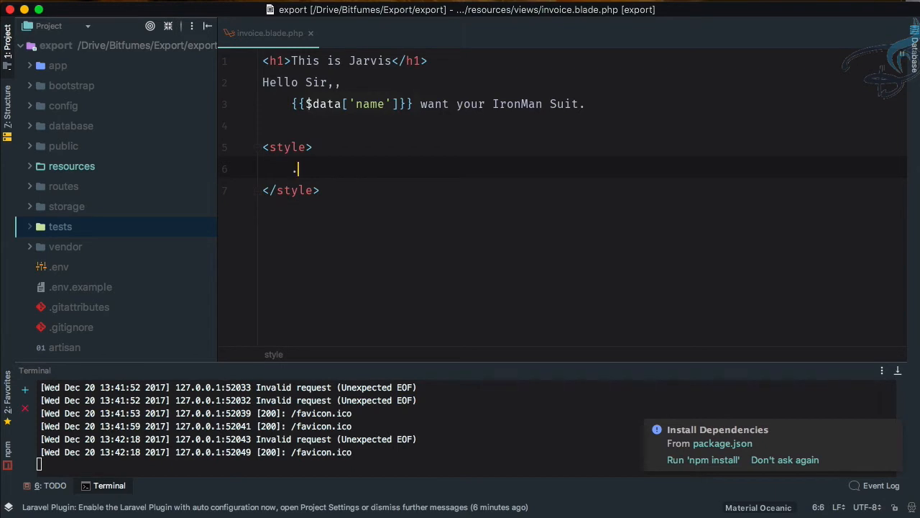
Step: Define .heading{ color:indigo; } inside the template's style block
text(heading{)
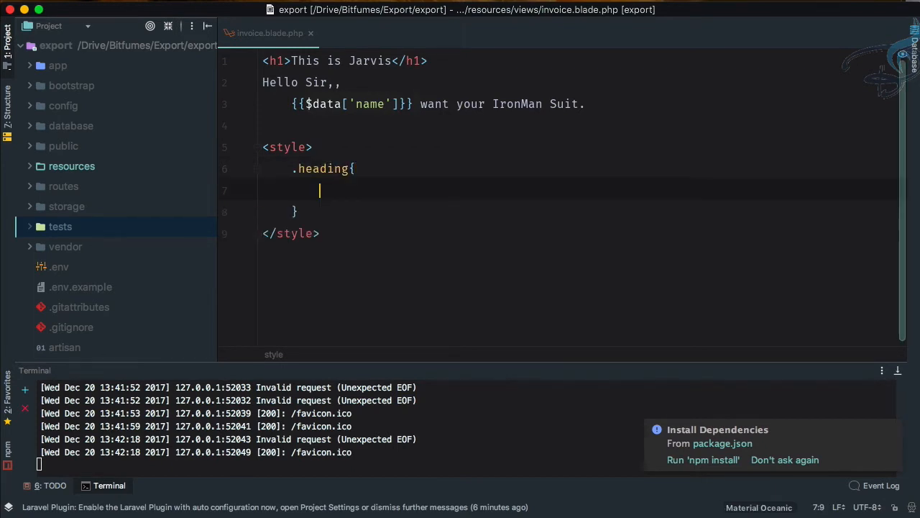
text(color:)
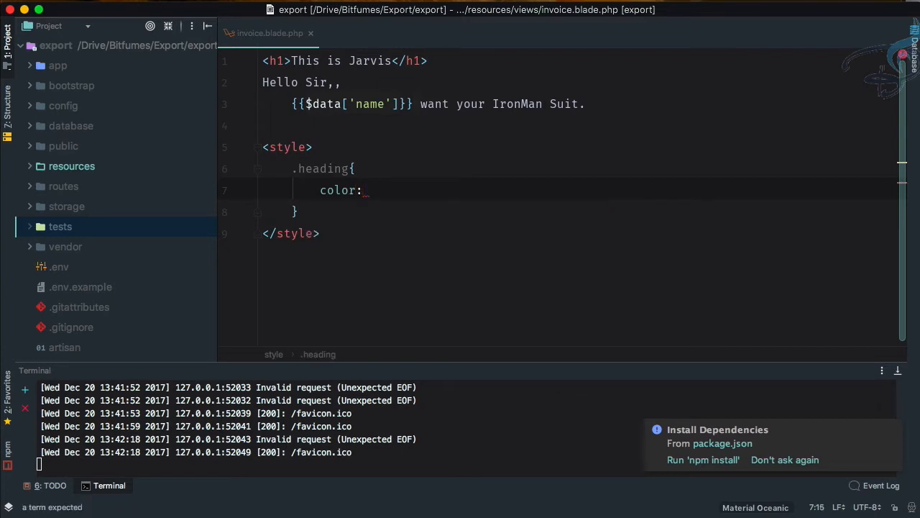
text(indigo;)
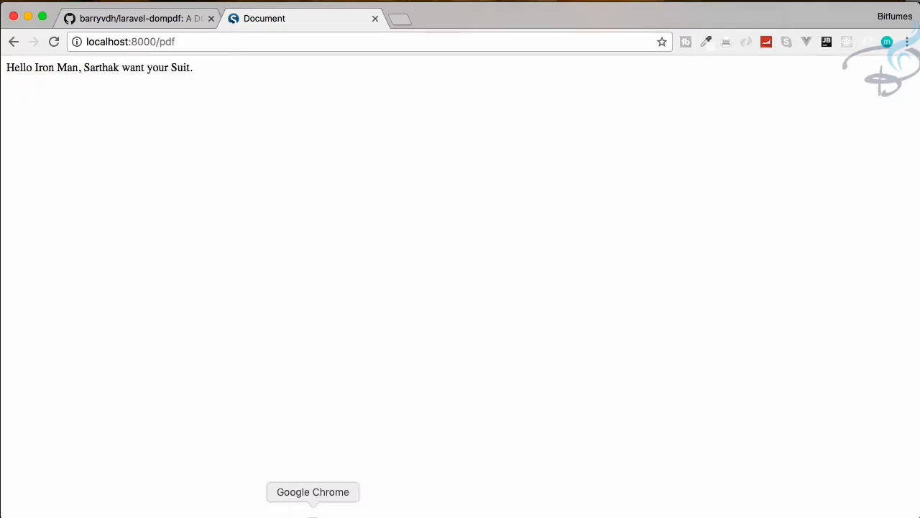
Step: Reload localhost:8000/pdf in Chrome to view the indigo Jarvis heading and greeting
click(53, 41)
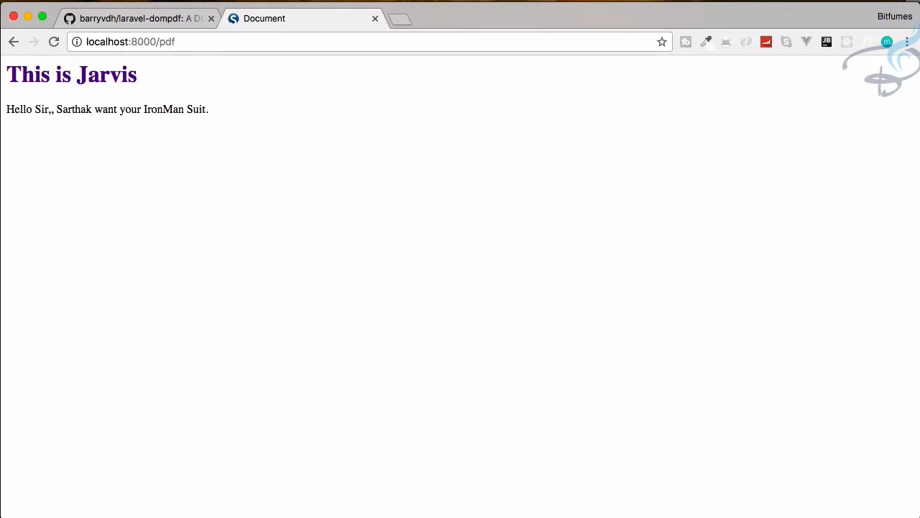
mouse_move(342, 363)
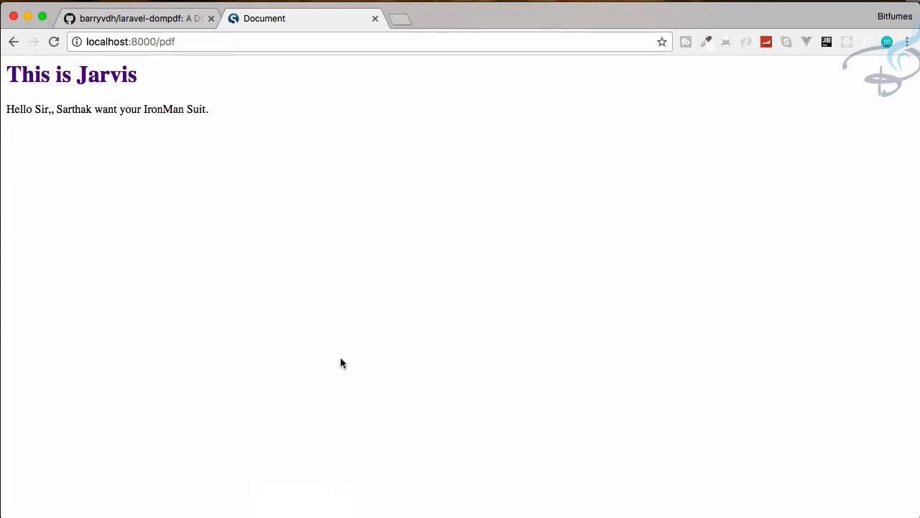
mouse_move(352, 246)
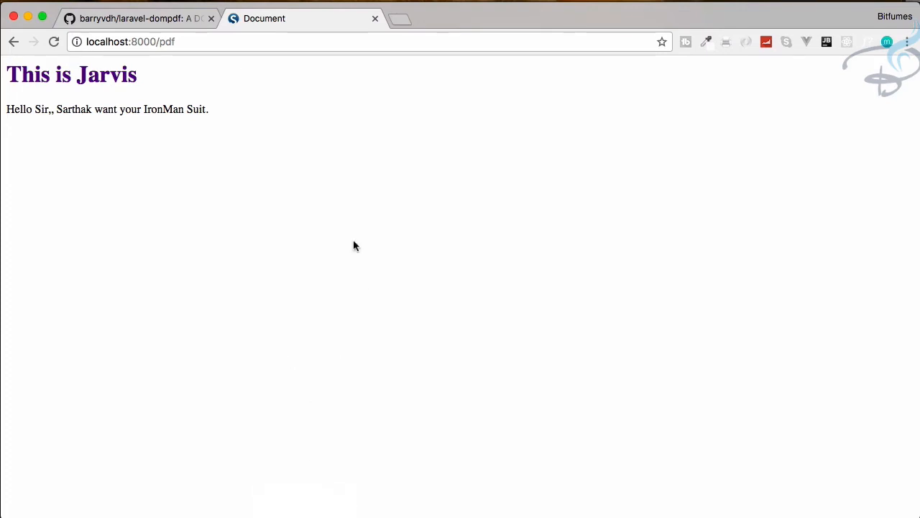
mouse_move(289, 510)
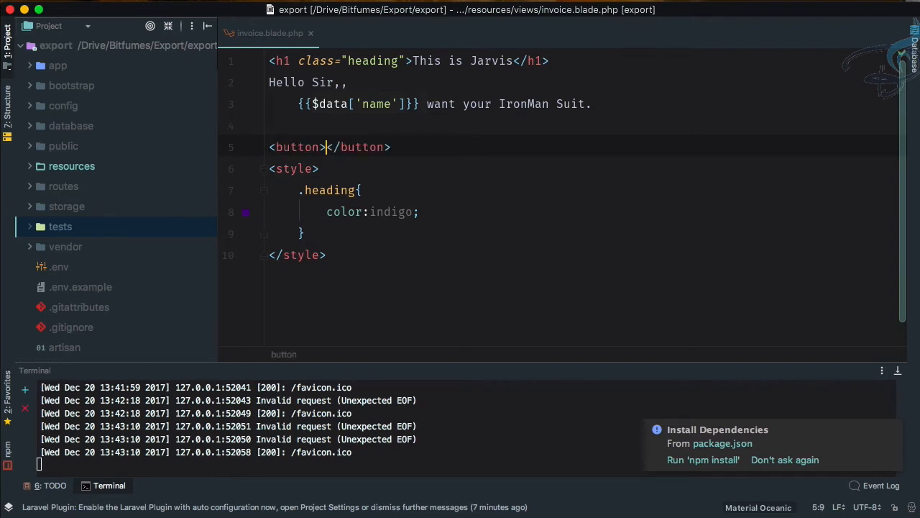
Step: Give the Export button an href of {{route('export.pdf')}} in invoice.blade.php
text(Export)
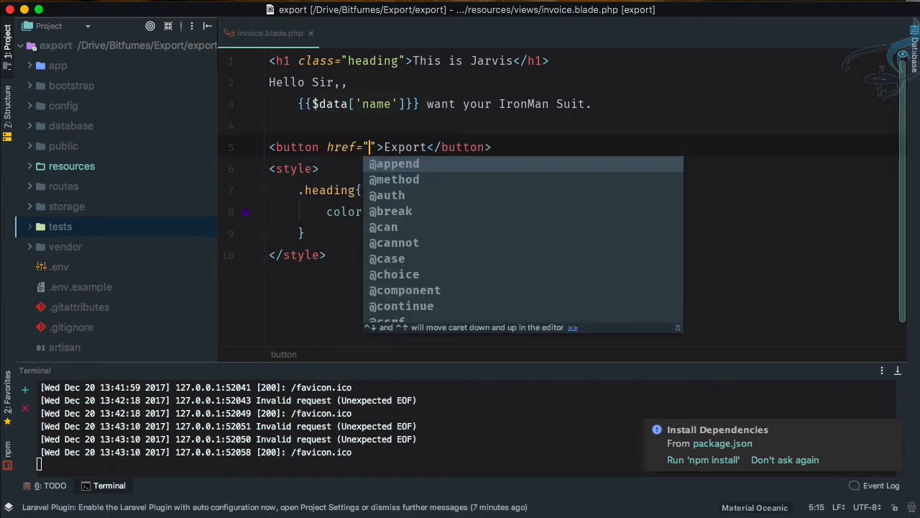
text(rout)
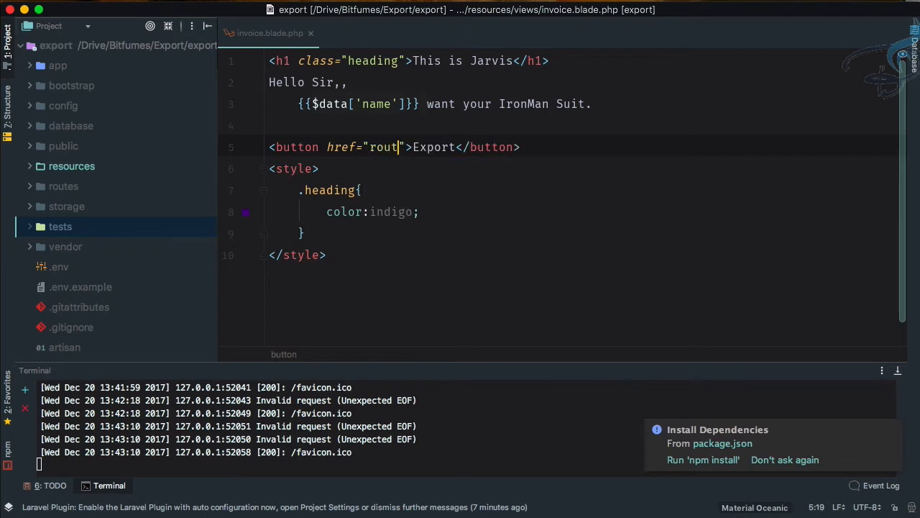
text(e)
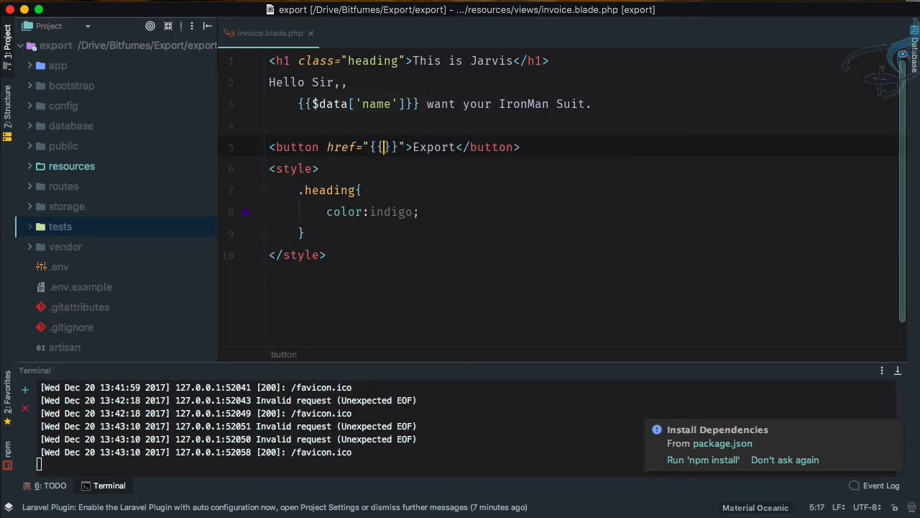
text(route(')
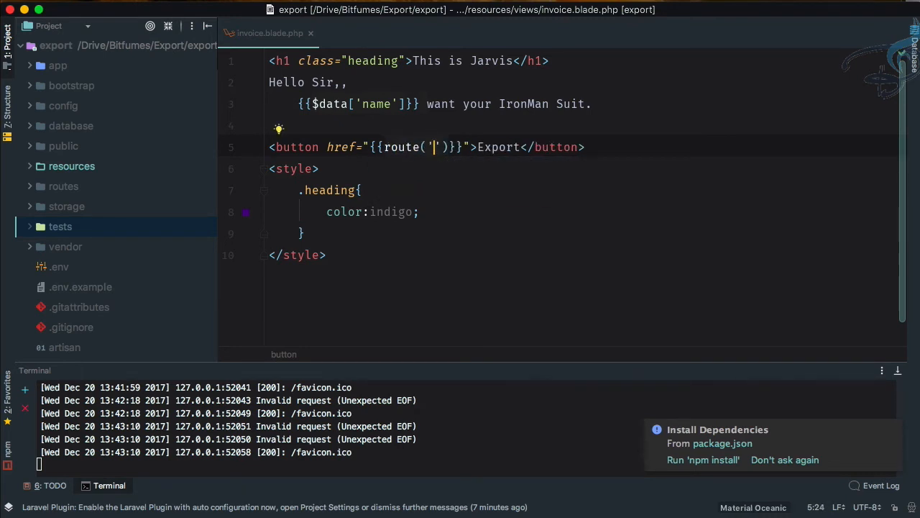
text(ex)
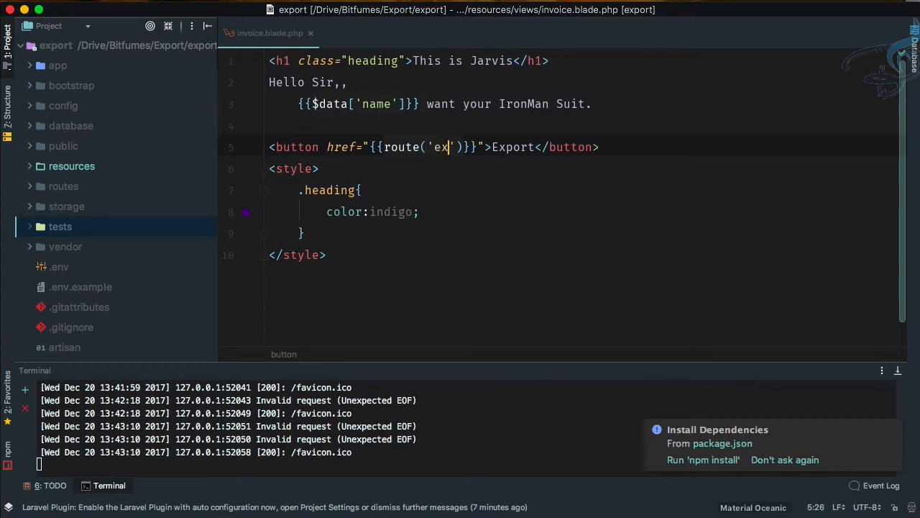
text(port.)
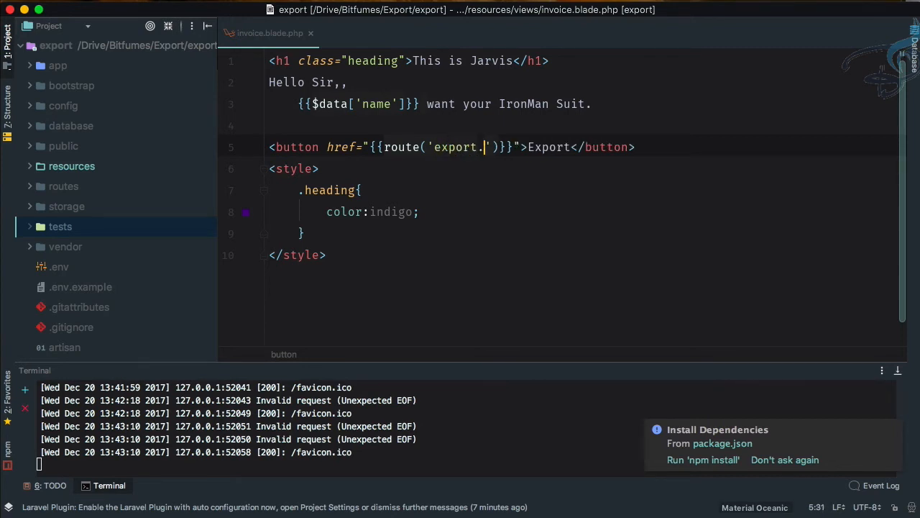
text(pdf)
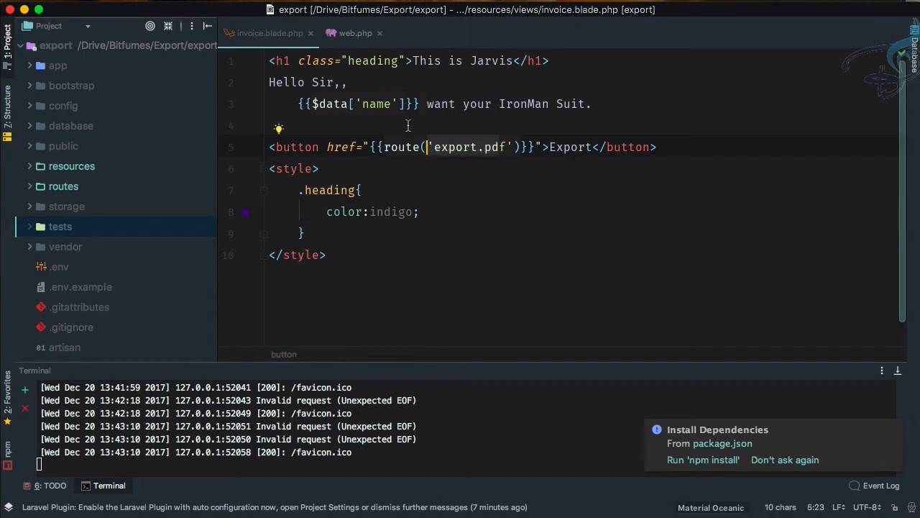
Step: Name the /export route 'export.pdf' with ->name('export.pdf')
click(355, 34)
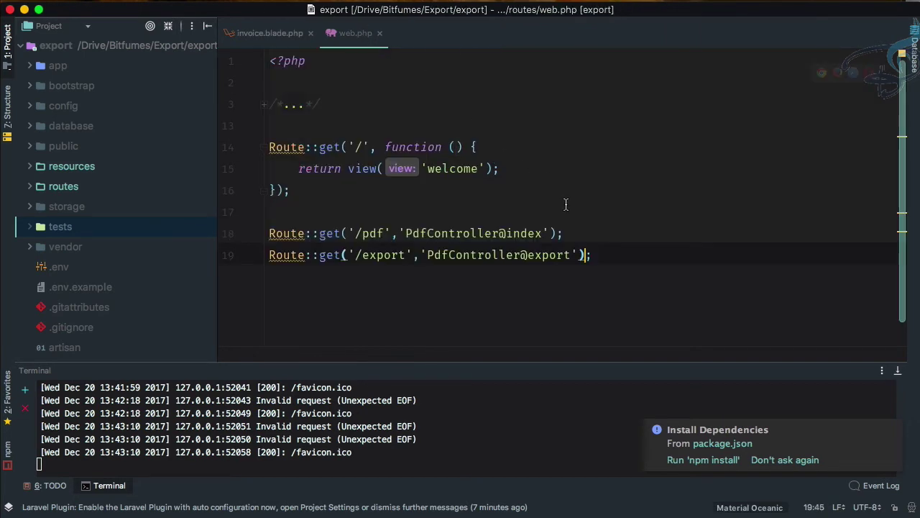
text(->name)
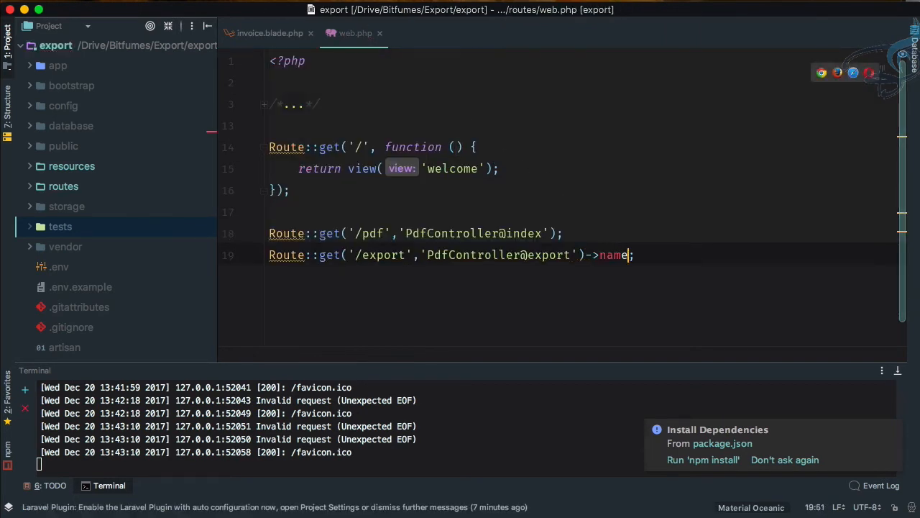
text(('export')
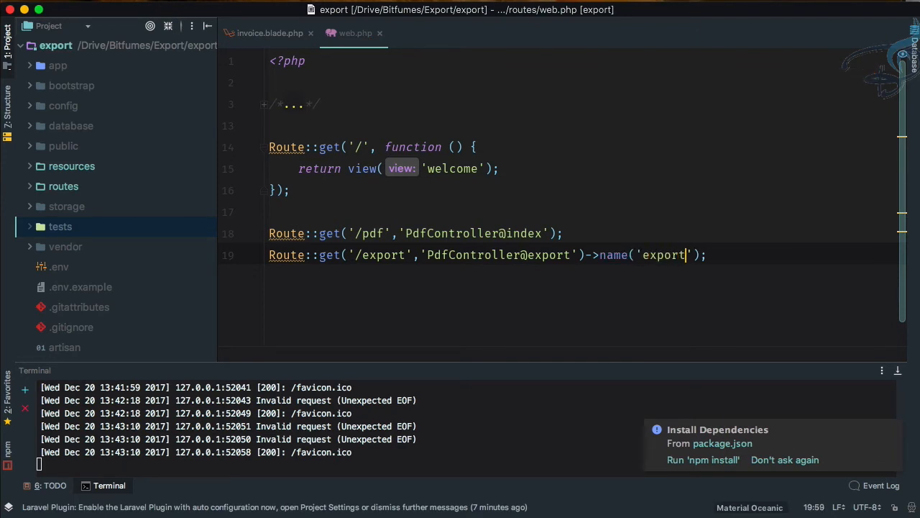
text(.pdf)
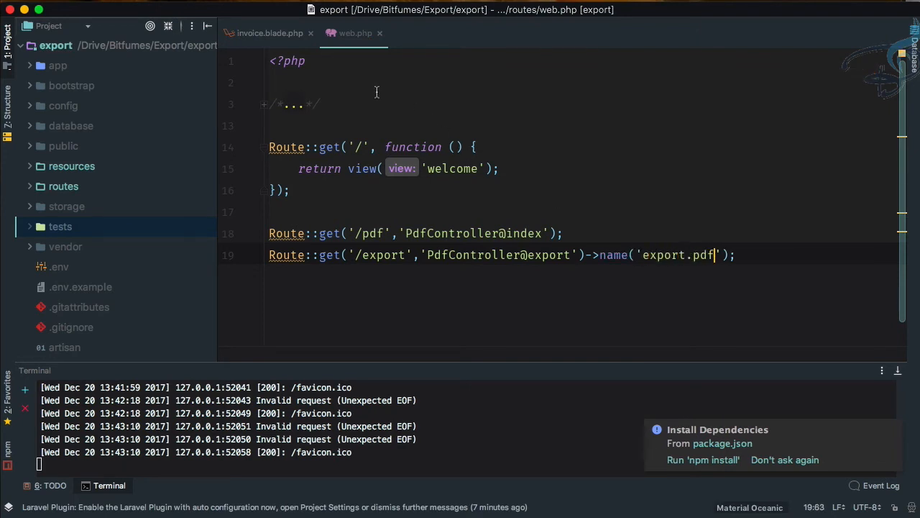
click(269, 33)
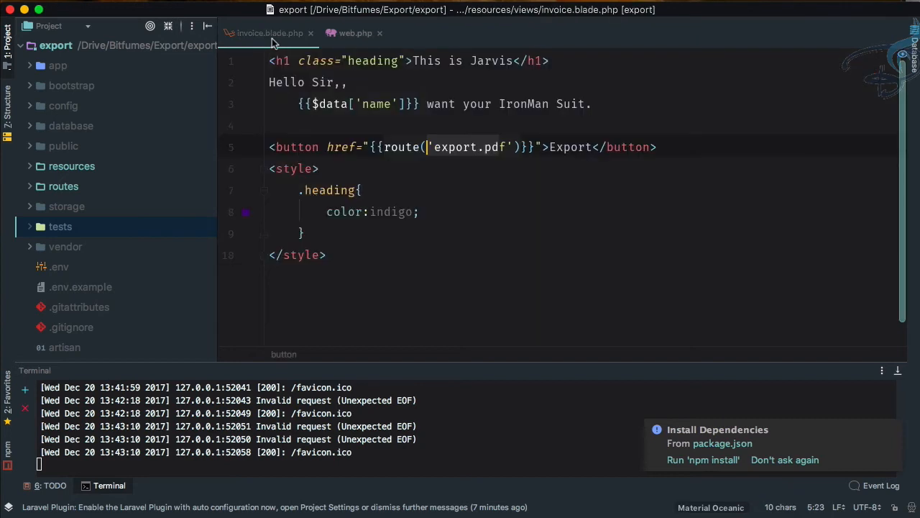
Step: Turn the Export button into an <a> link and review PdfController's export method
double_click(403, 147)
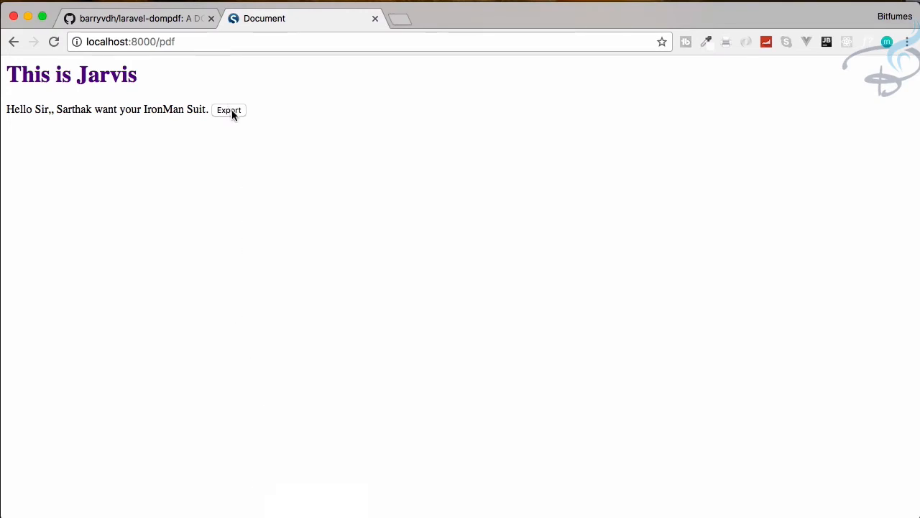
mouse_move(638, 511)
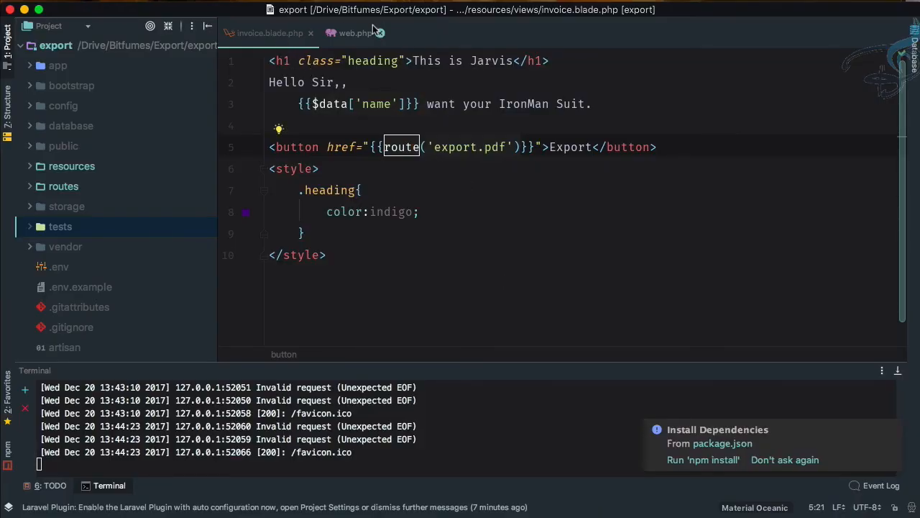
click(353, 33)
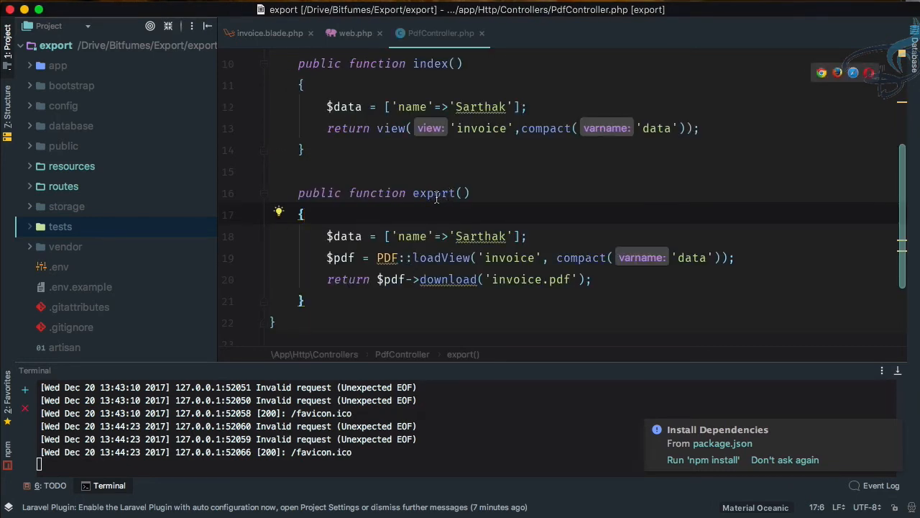
scroll(up, 3)
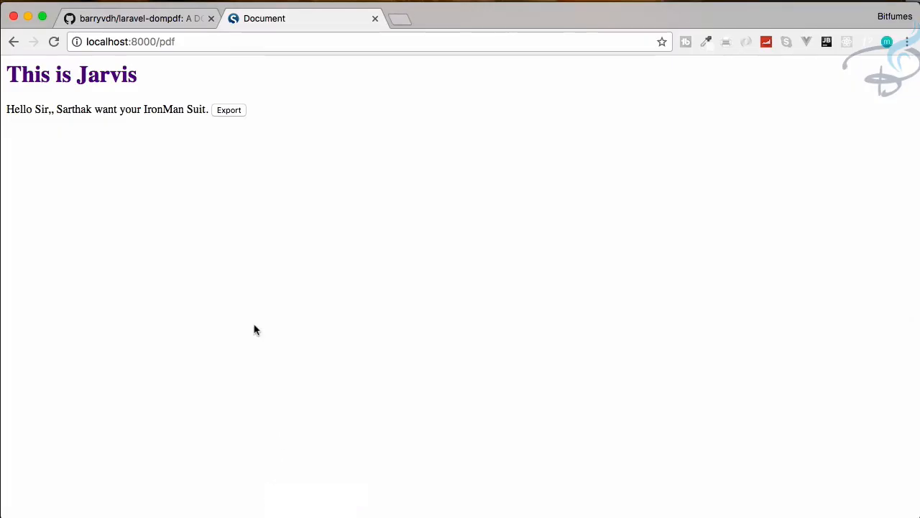
mouse_move(232, 115)
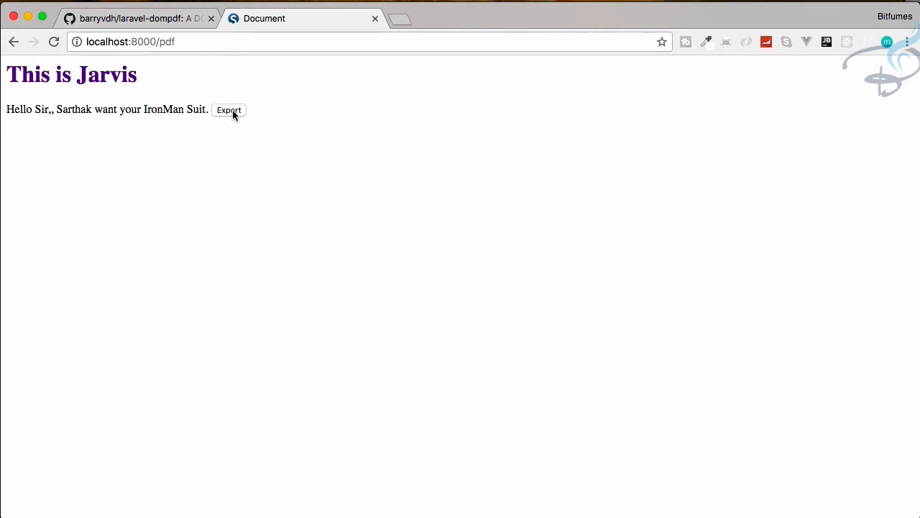
mouse_move(462, 366)
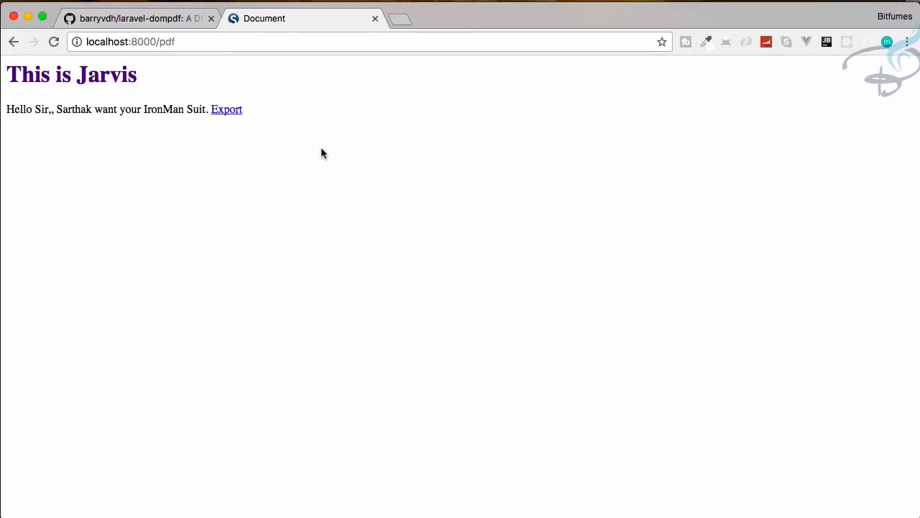
Step: Export and open the invoice PDF, select its heading, then export again
click(226, 109)
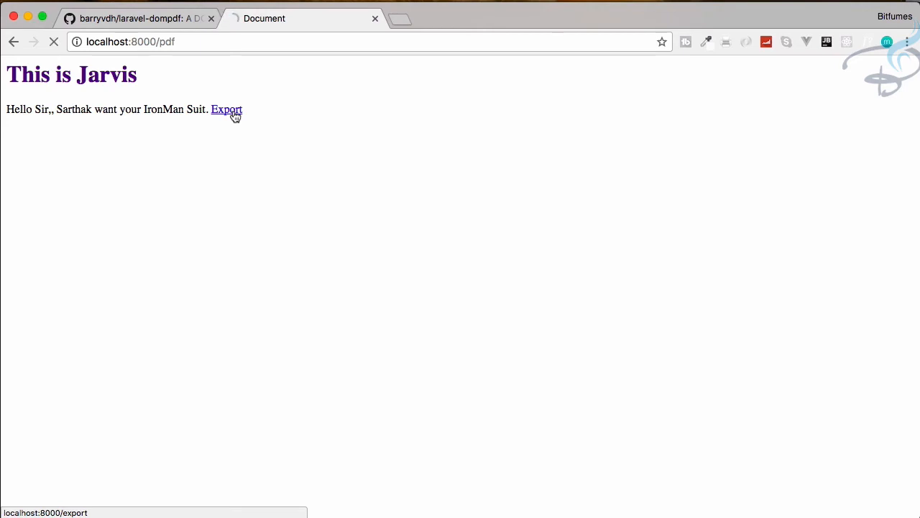
click(227, 110)
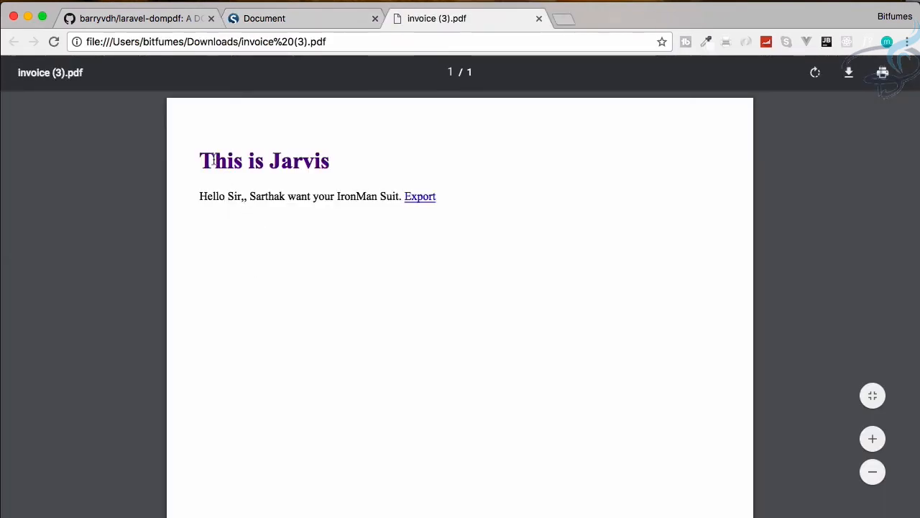
double_click(264, 160)
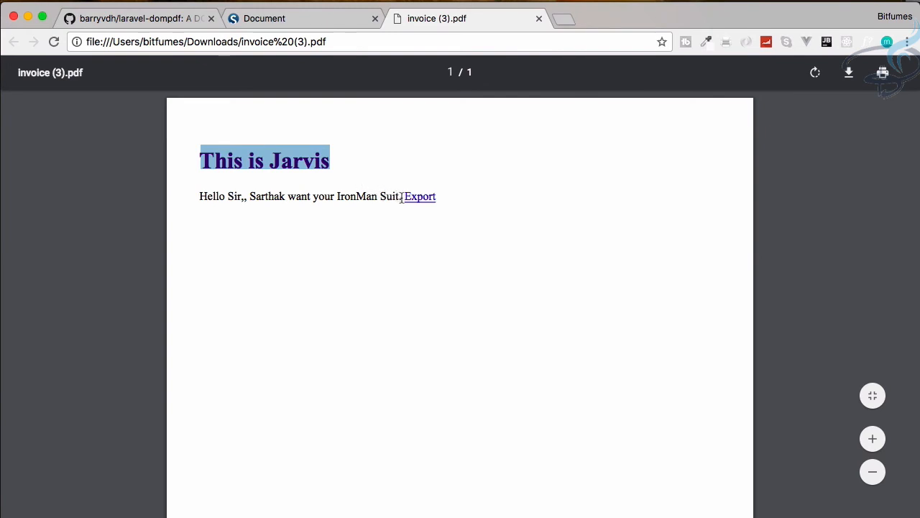
click(539, 18)
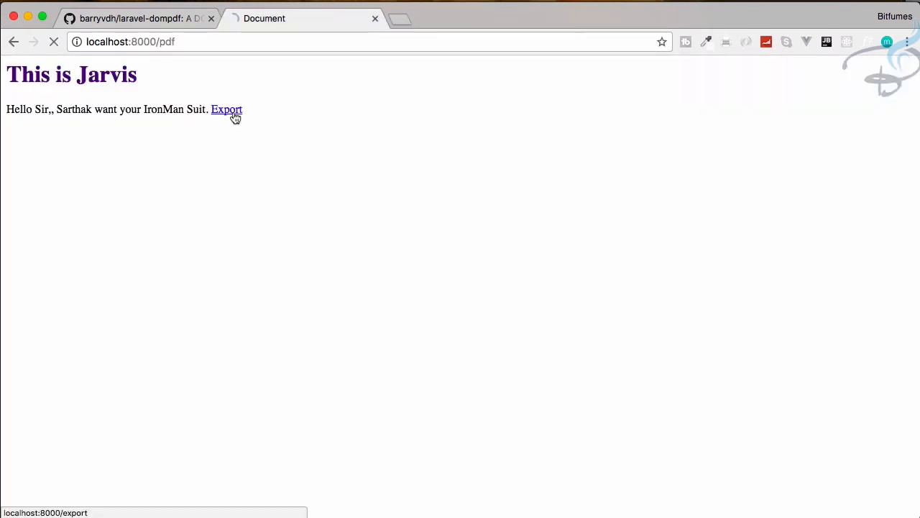
click(227, 109)
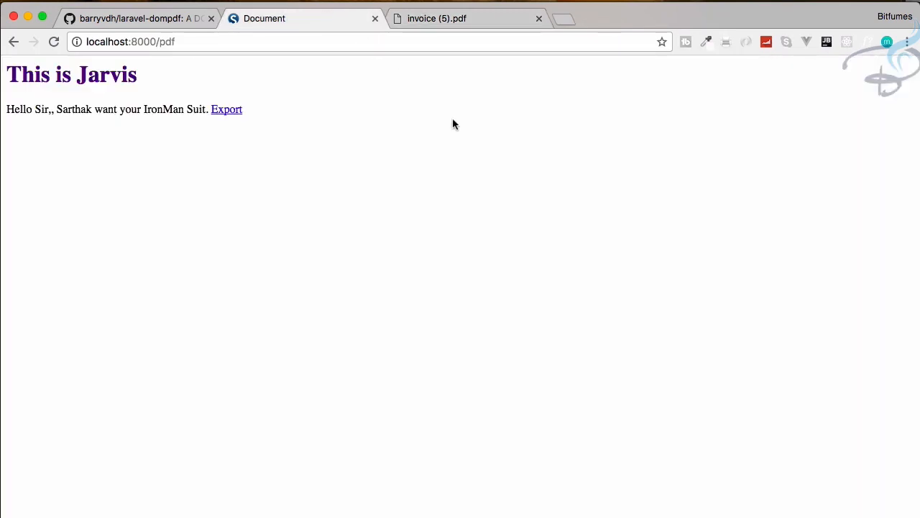
mouse_move(588, 334)
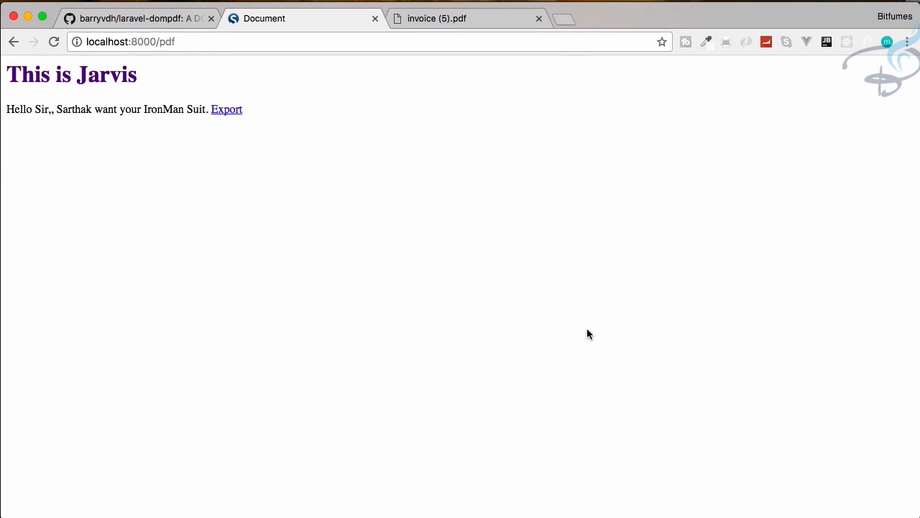
mouse_move(562, 24)
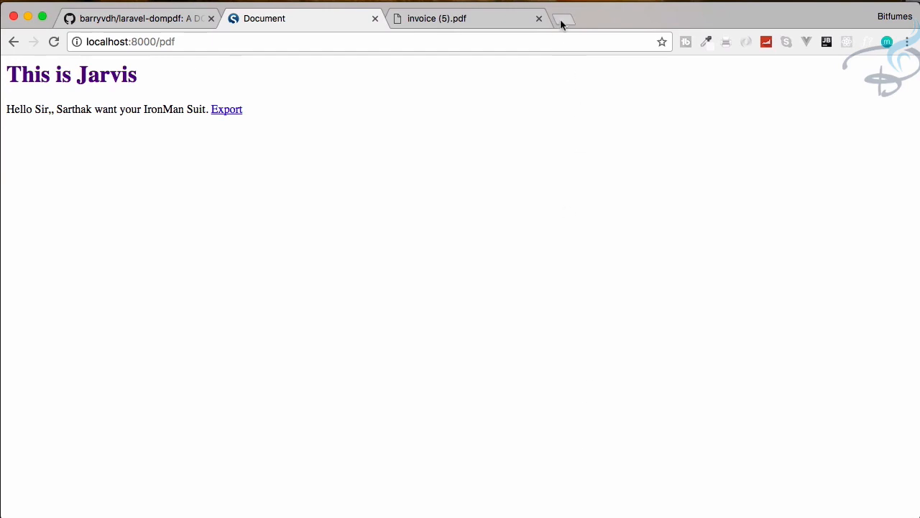
Step: Search Google Images in a new tab and open the w3schools fjord photo full size
click(563, 18)
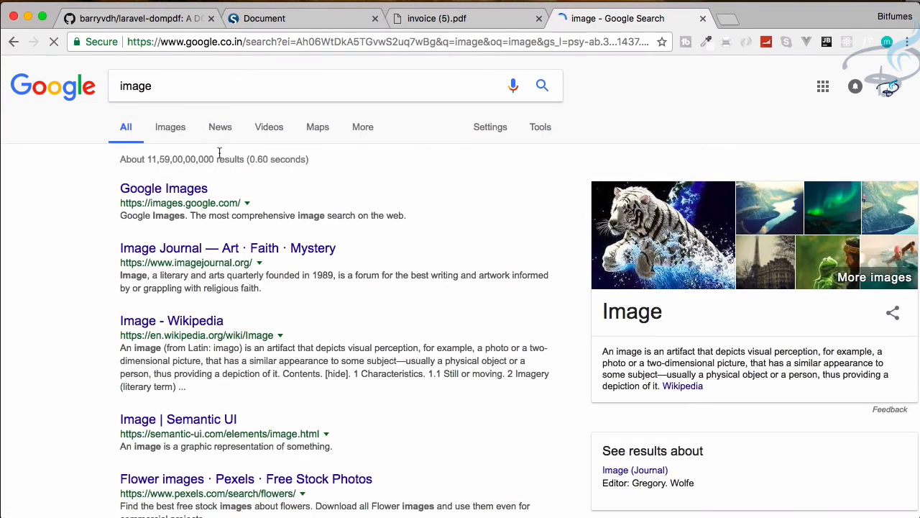
click(169, 127)
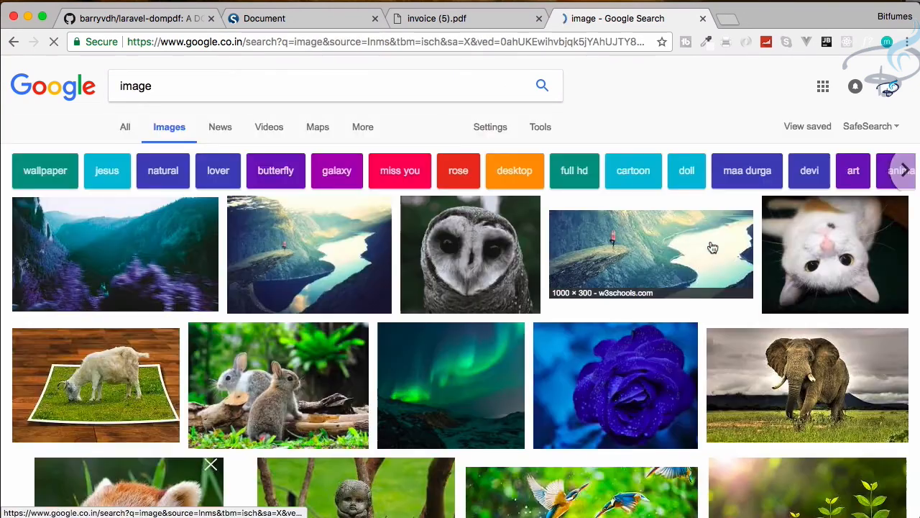
click(651, 254)
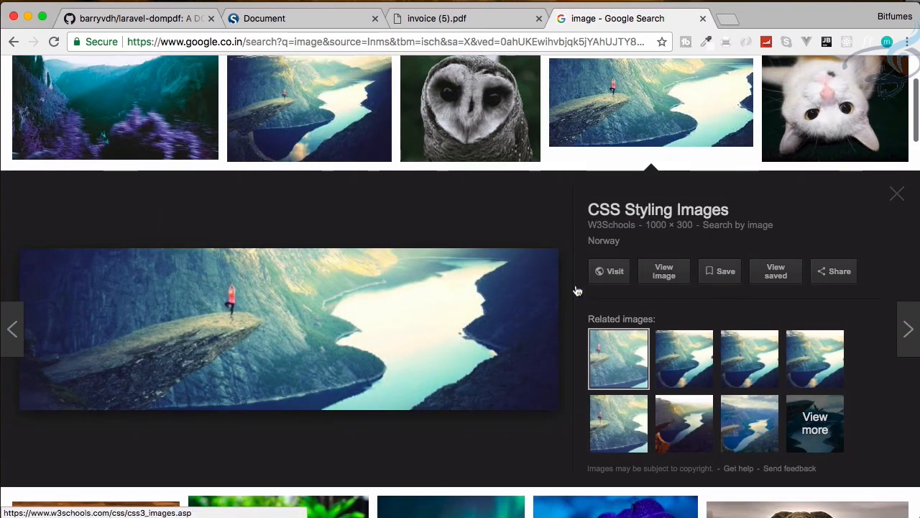
click(664, 271)
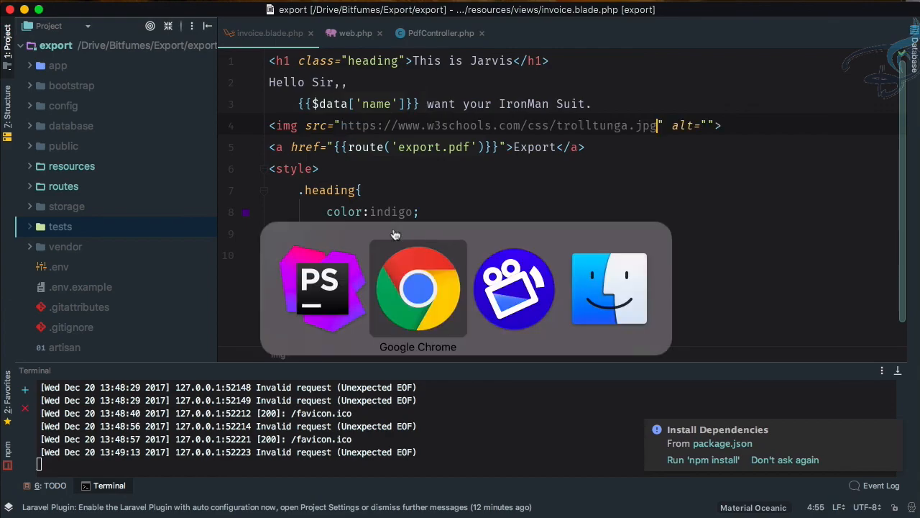
Step: Reload the /pdf page in Chrome to show the fjord photo above the Export link
click(418, 287)
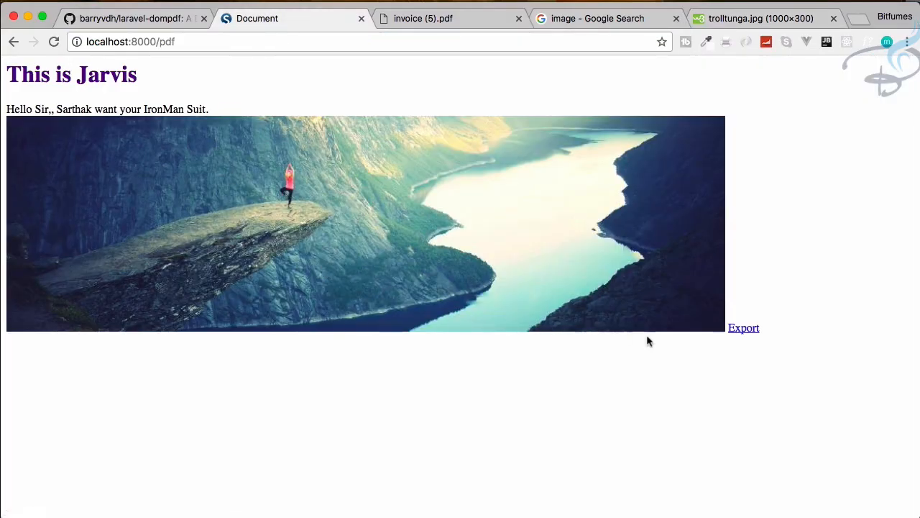
Step: Export the invoice and open the downloaded invoice (7).pdf showing the fjord photo
click(743, 328)
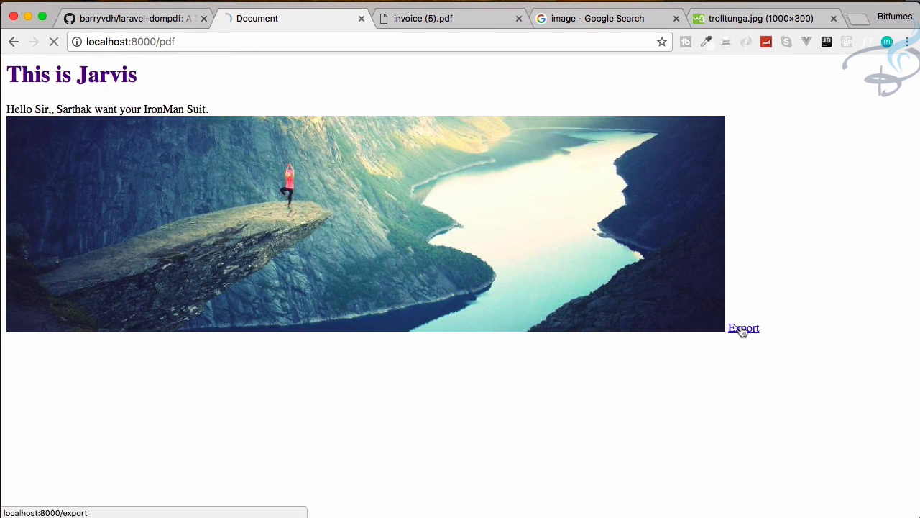
click(743, 327)
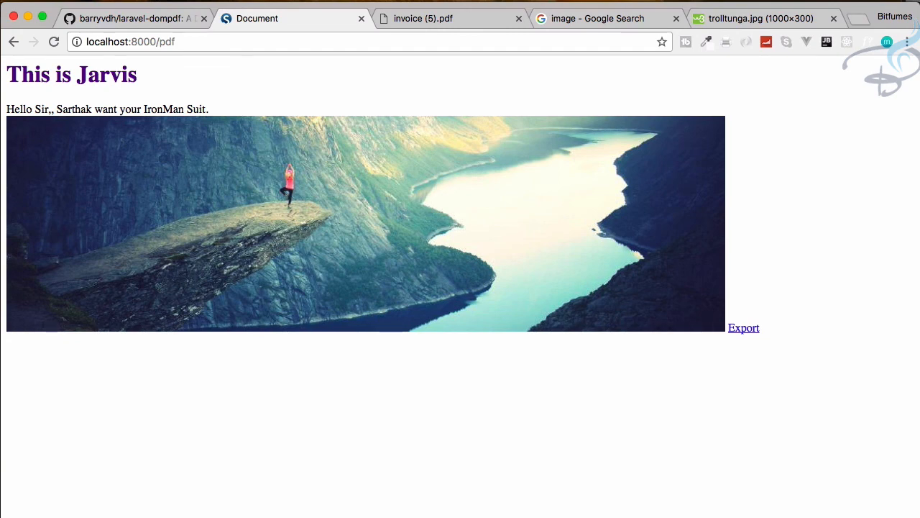
click(744, 327)
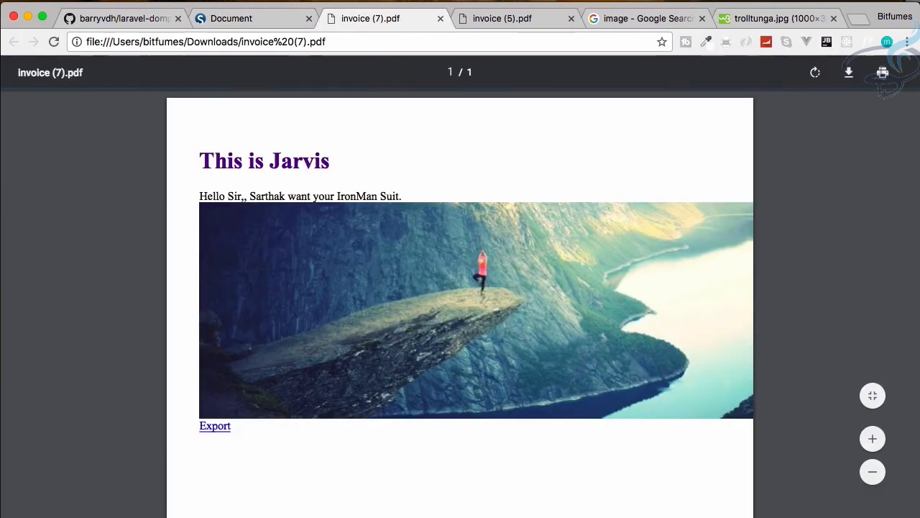
mouse_move(322, 298)
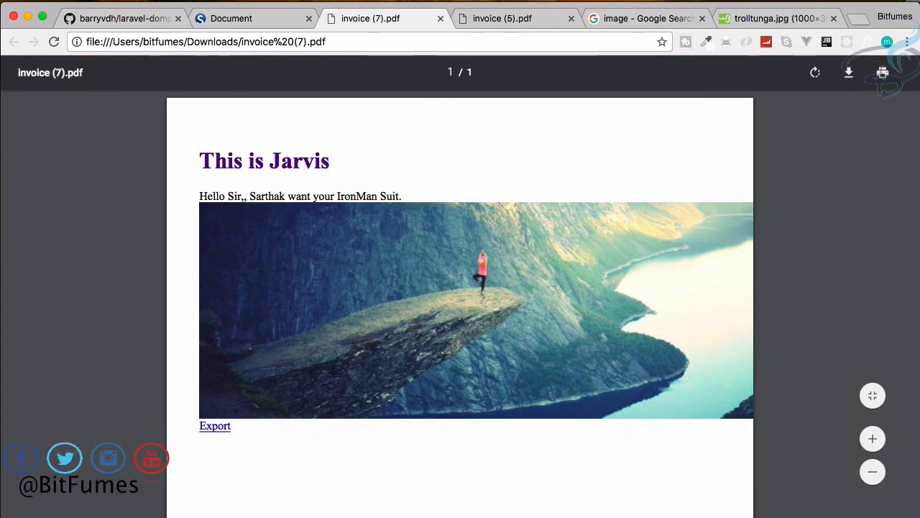
mouse_move(652, 230)
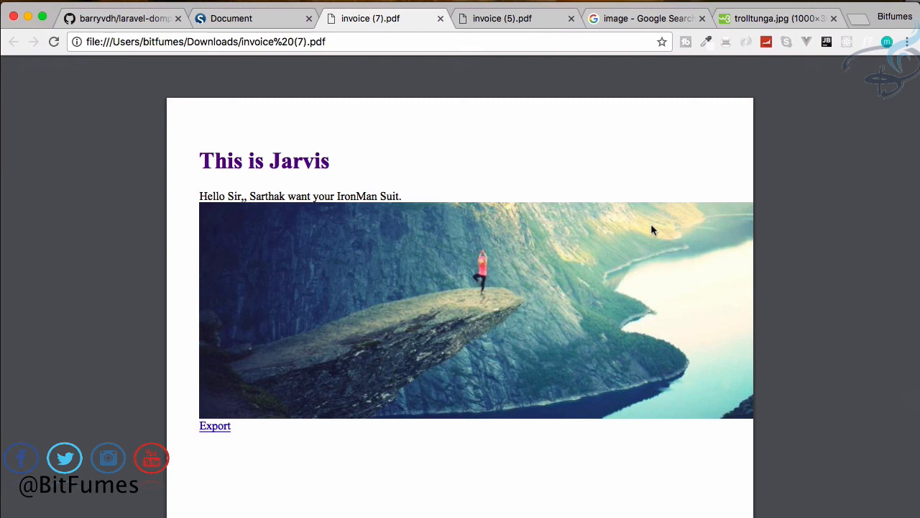
mouse_move(564, 178)
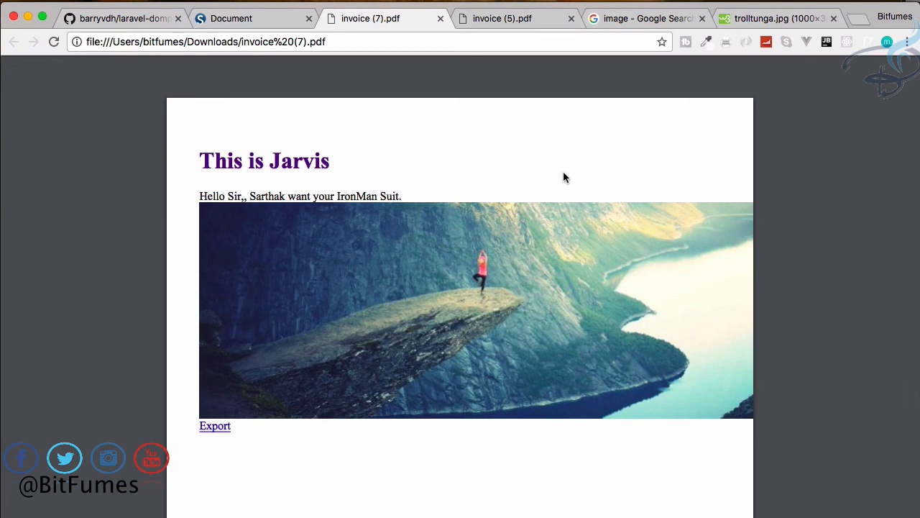